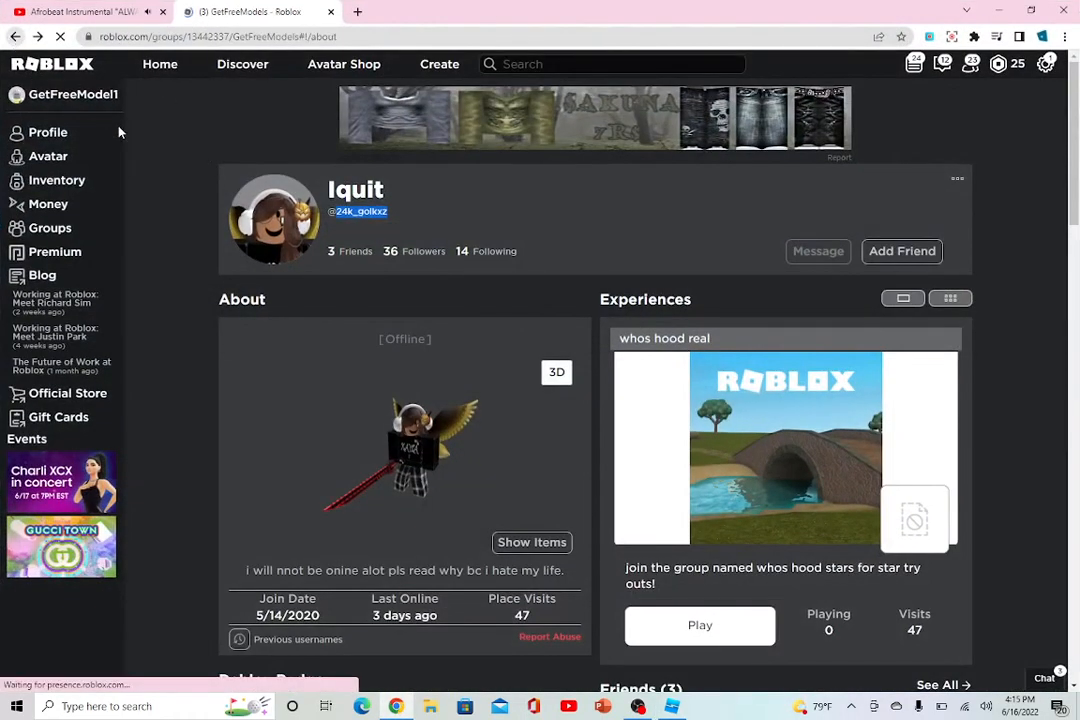
Browse the group's member pages and open the profile of the member NPC.
click(48, 228)
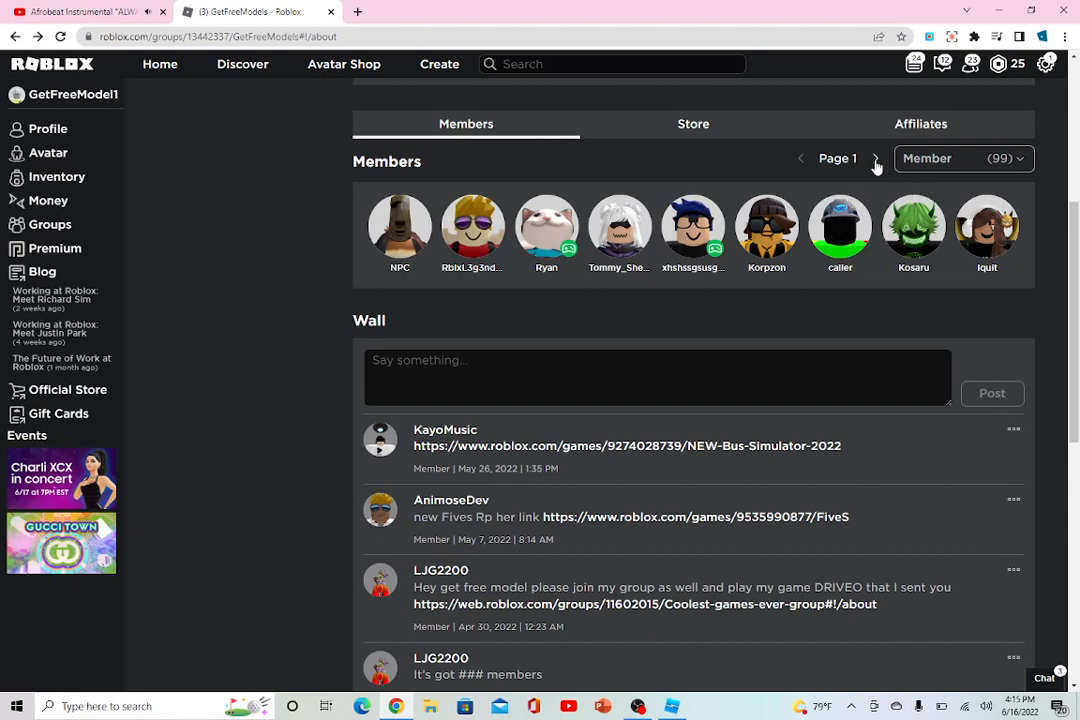
click(874, 158)
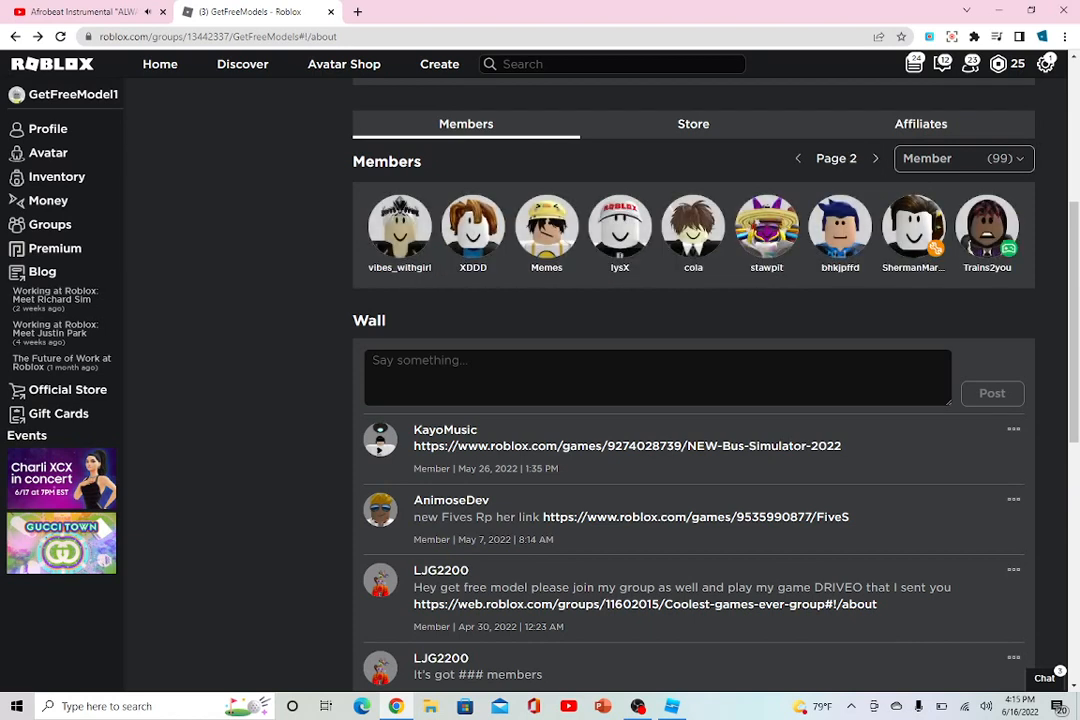
click(798, 158)
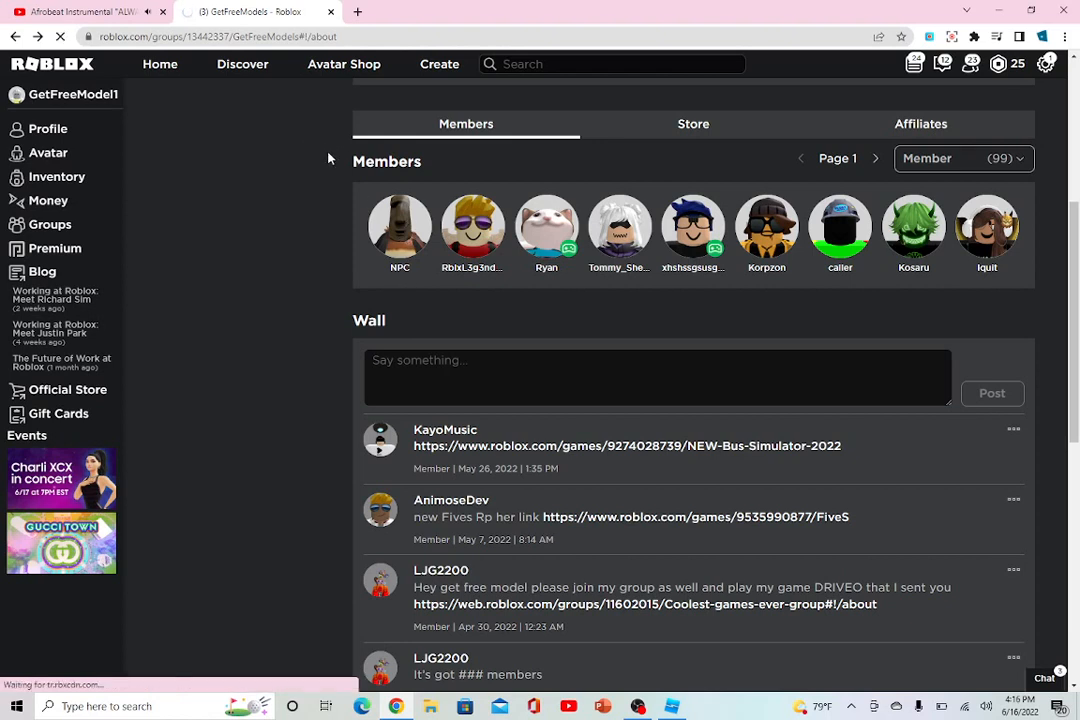
click(400, 224)
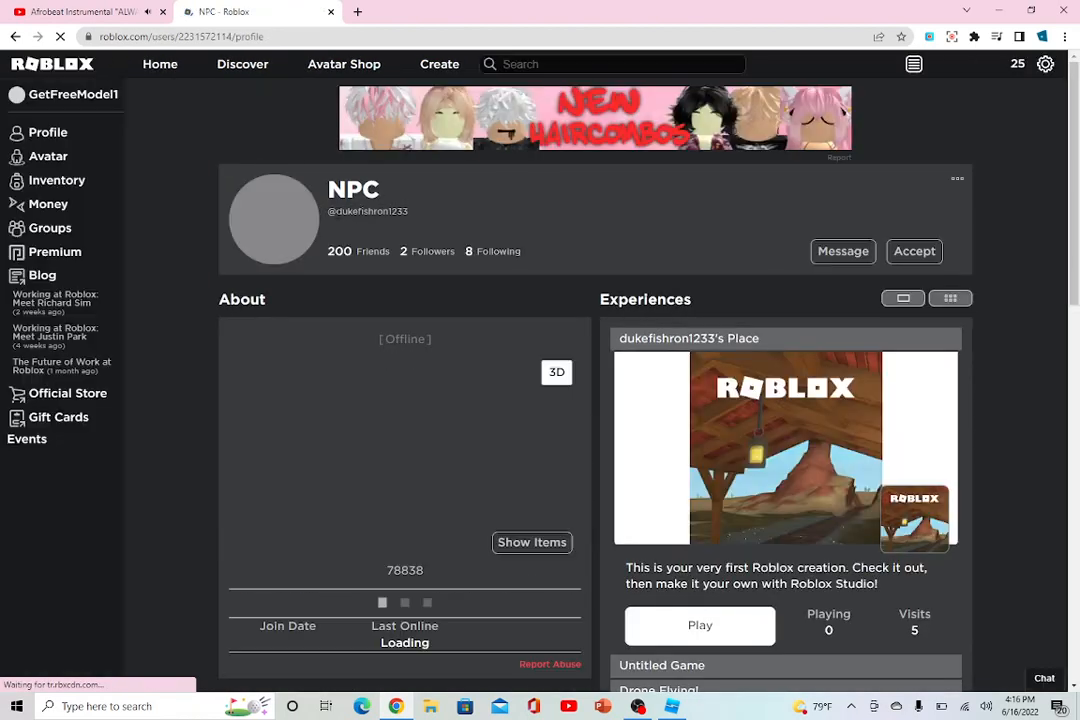
Move the transparent block toward the front of the baseplate and name it dukefishron1233.
right_click(368, 210)
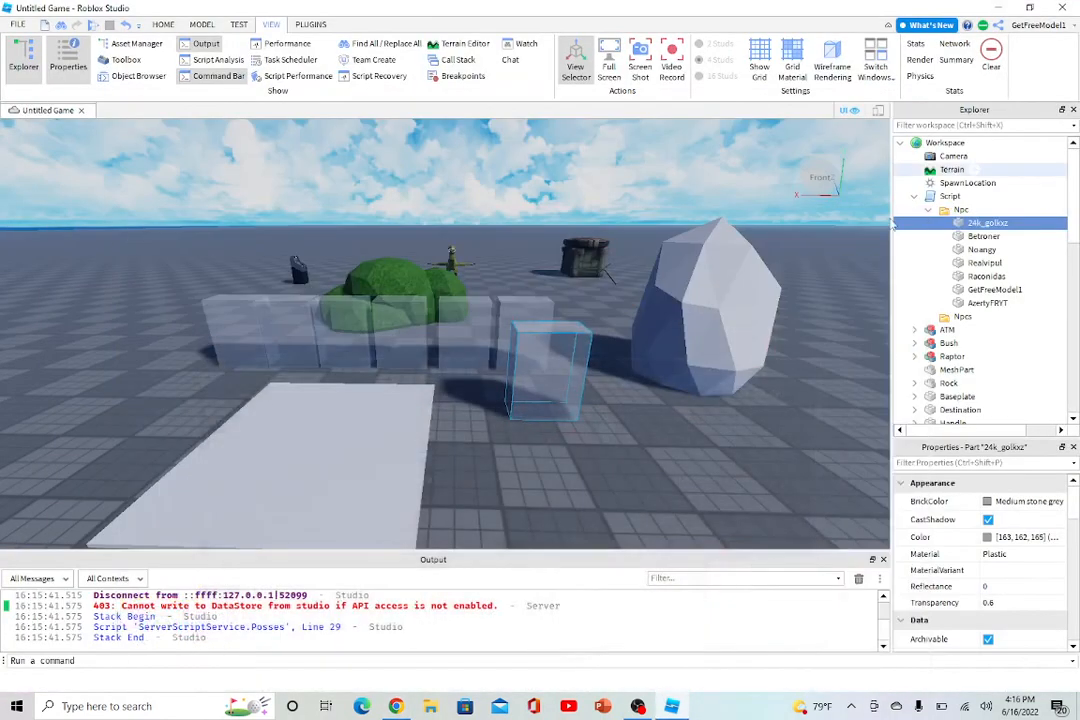
right_click(544, 376)
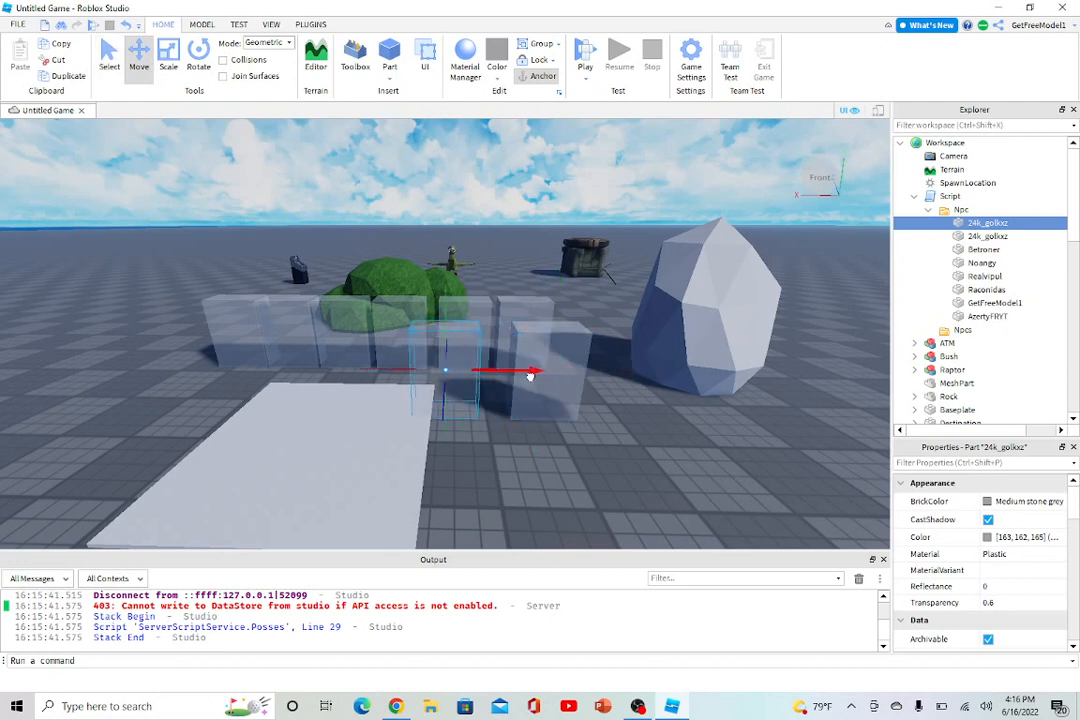
drag(530, 376, 618, 480)
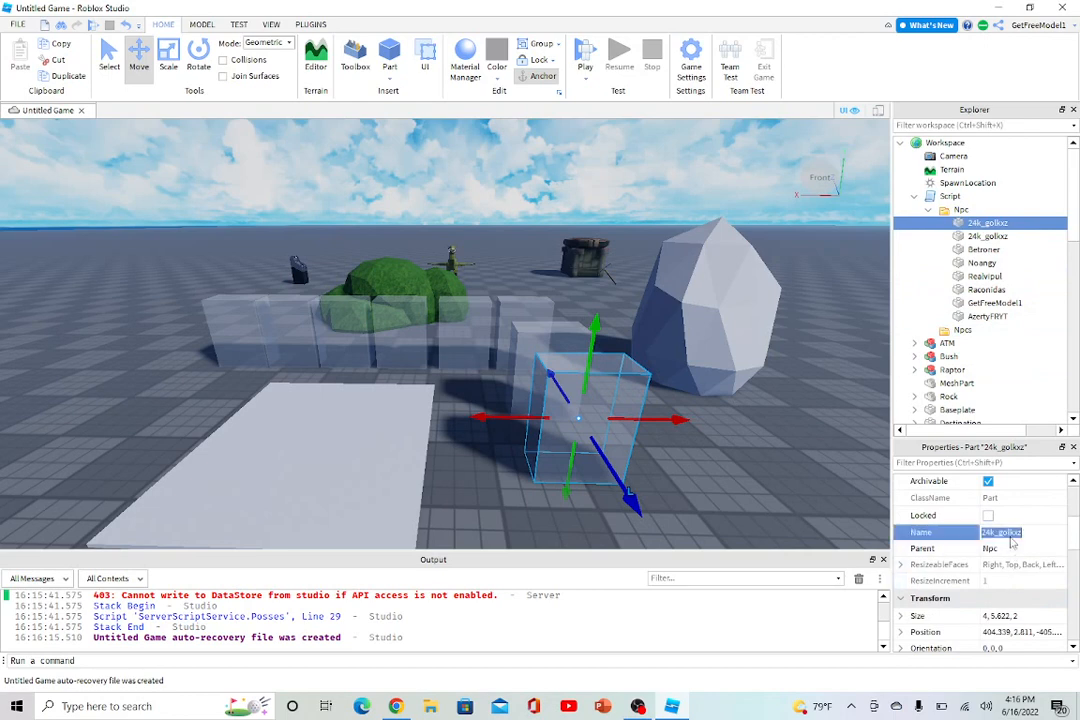
text(dukefishron1233)
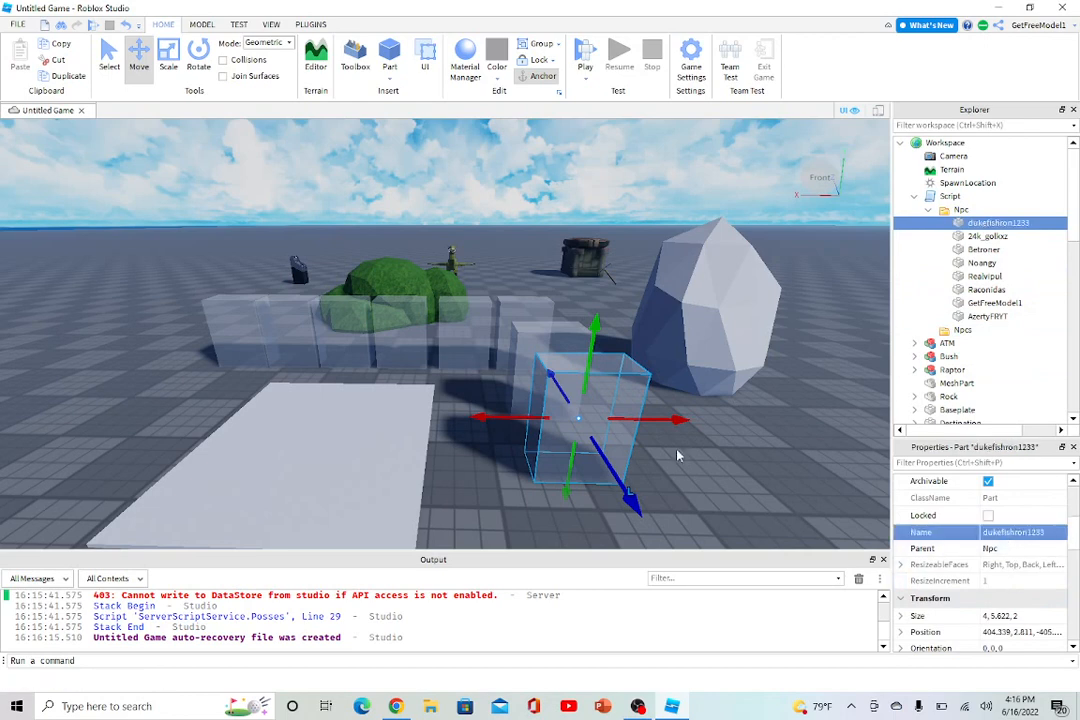
right_click(590, 420)
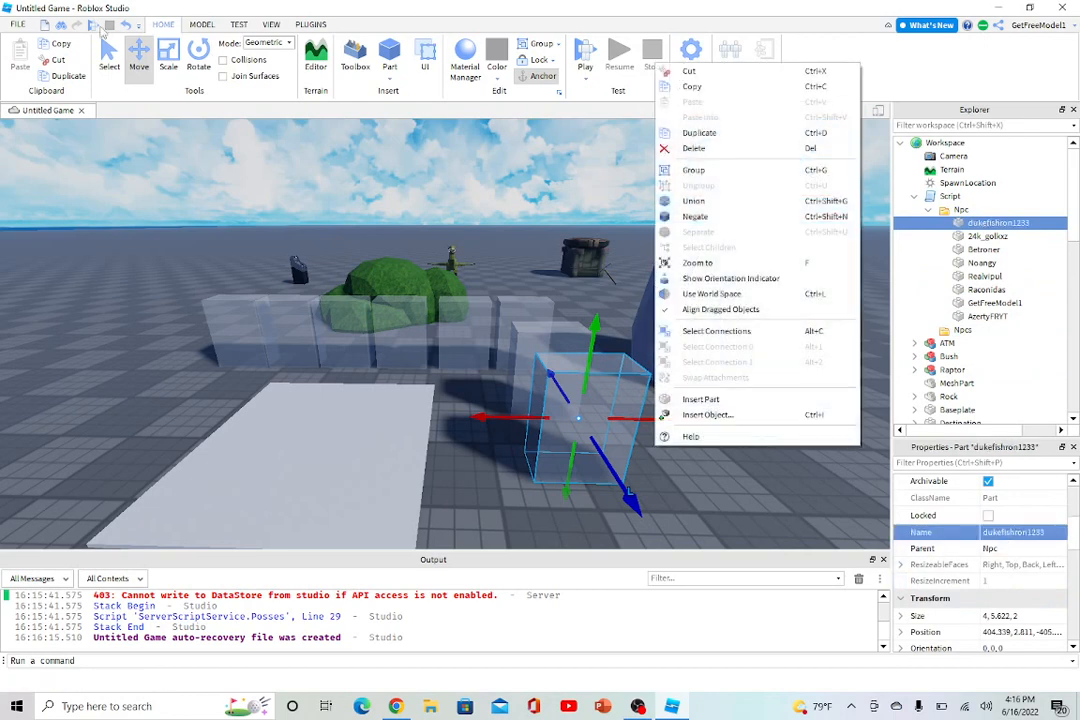
Run a playtest so the members' avatars spawn on the baseplate, then stop it.
click(584, 52)
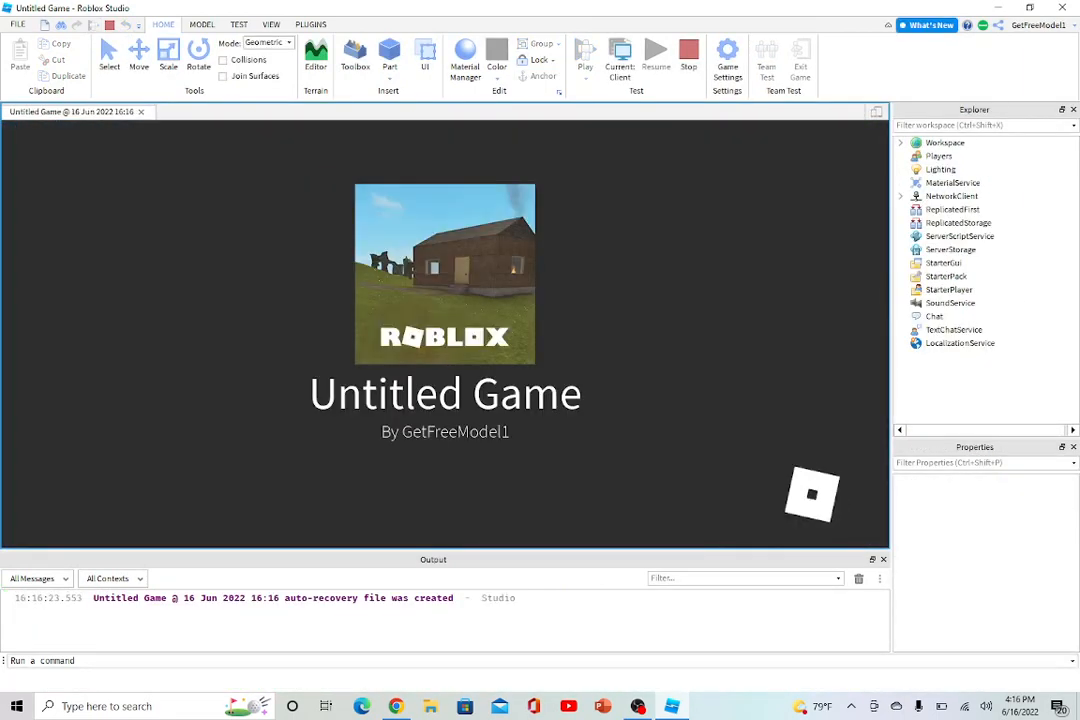
click(584, 52)
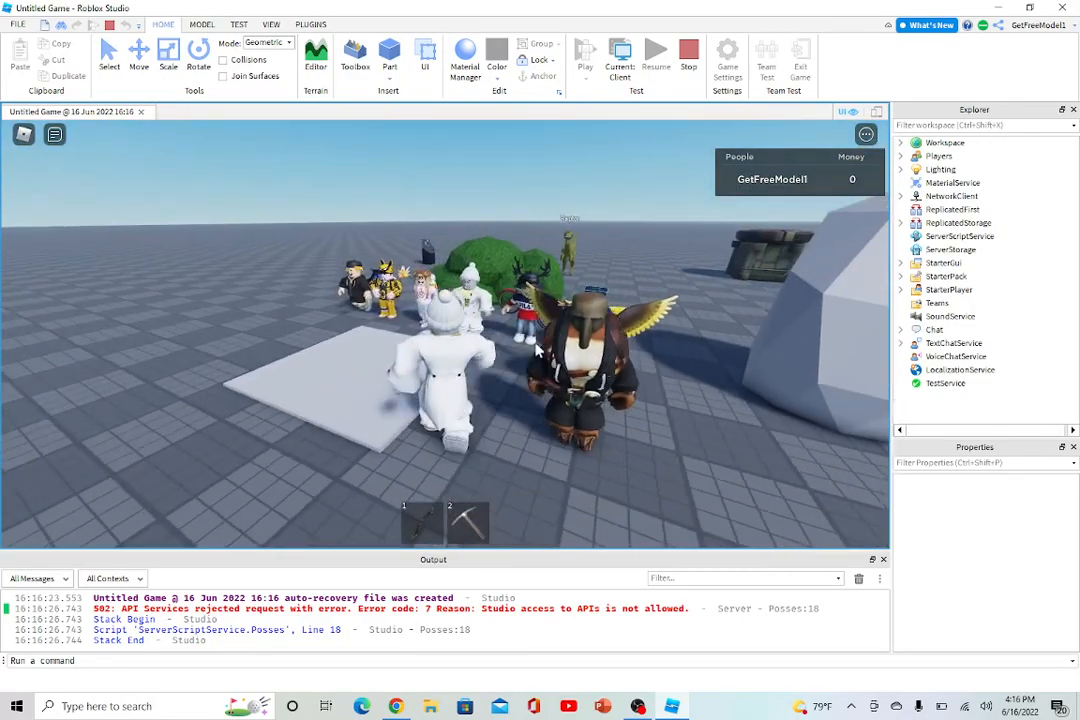
click(688, 52)
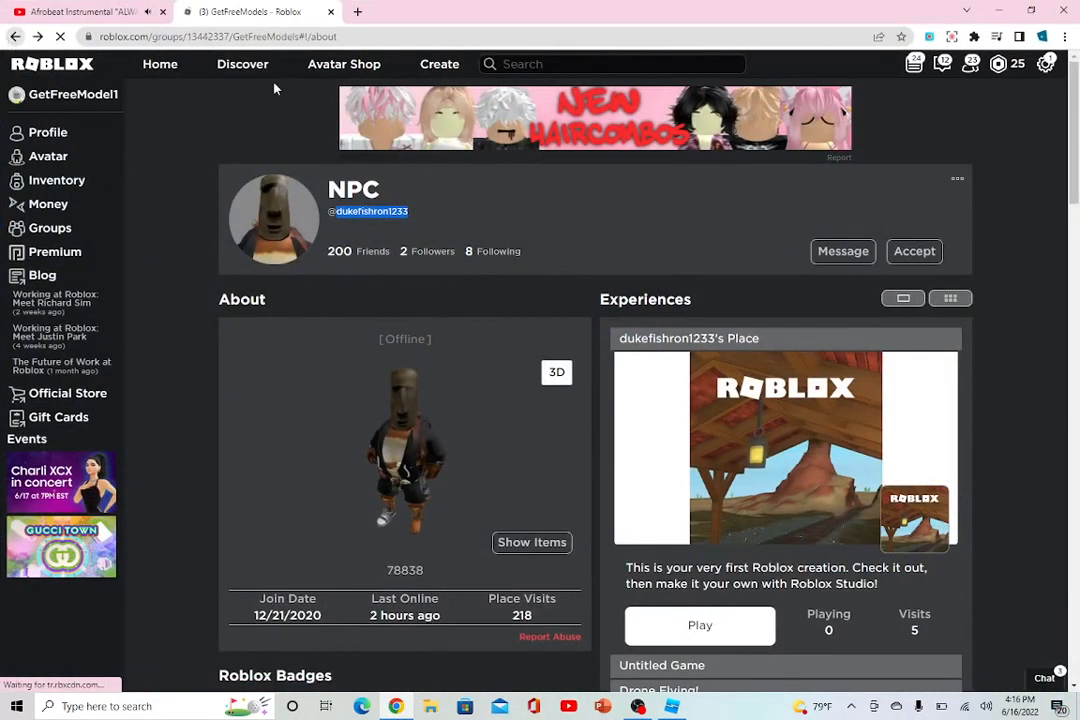
Return to the group's member list and advance page by page to Page 8.
click(48, 224)
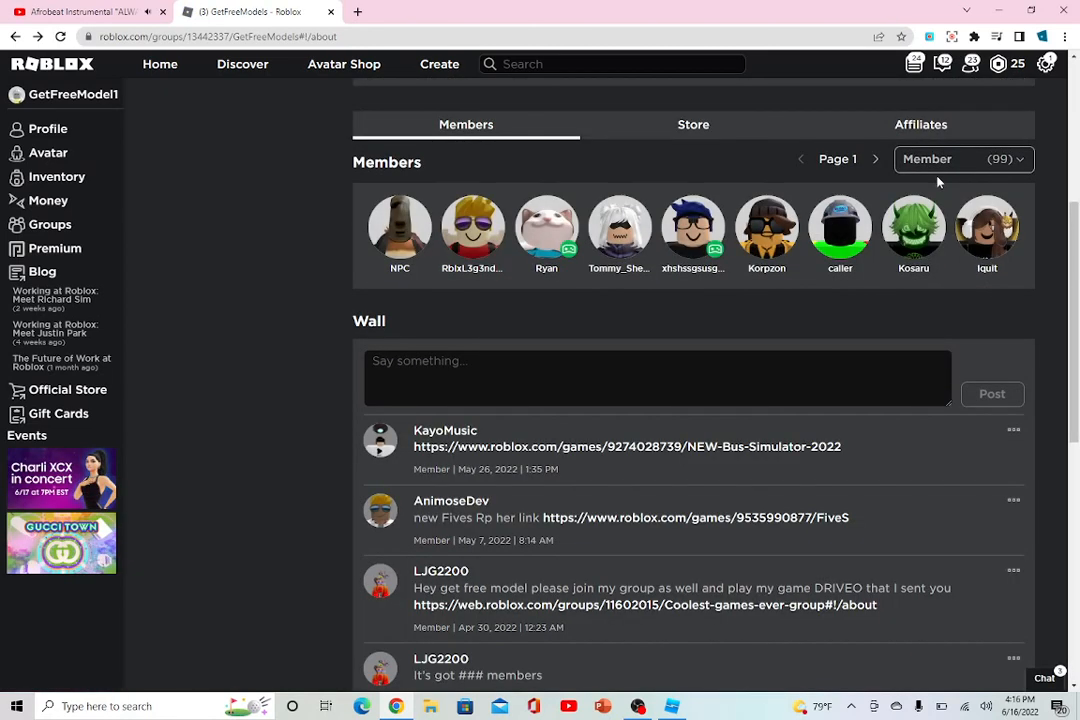
click(874, 160)
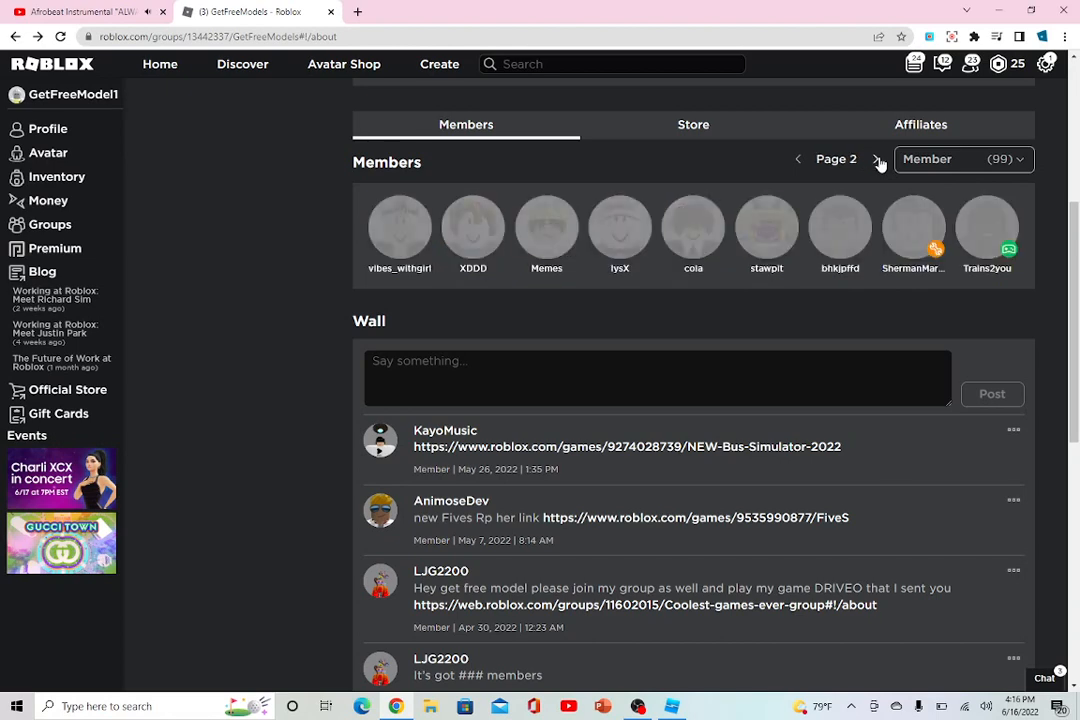
click(876, 160)
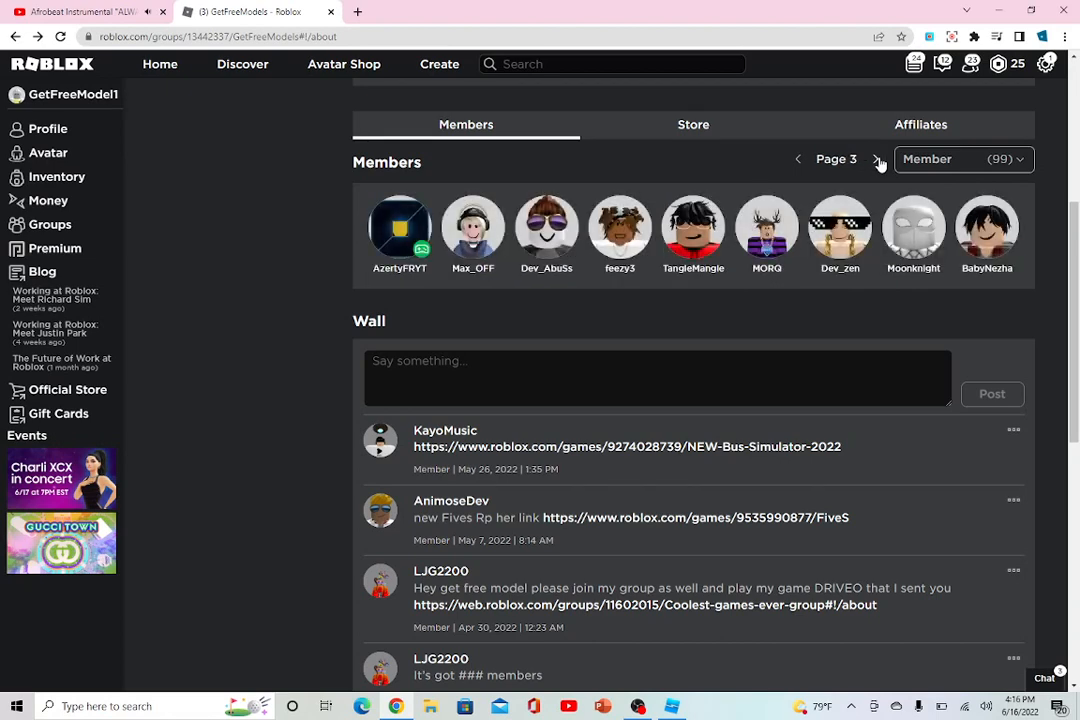
click(876, 160)
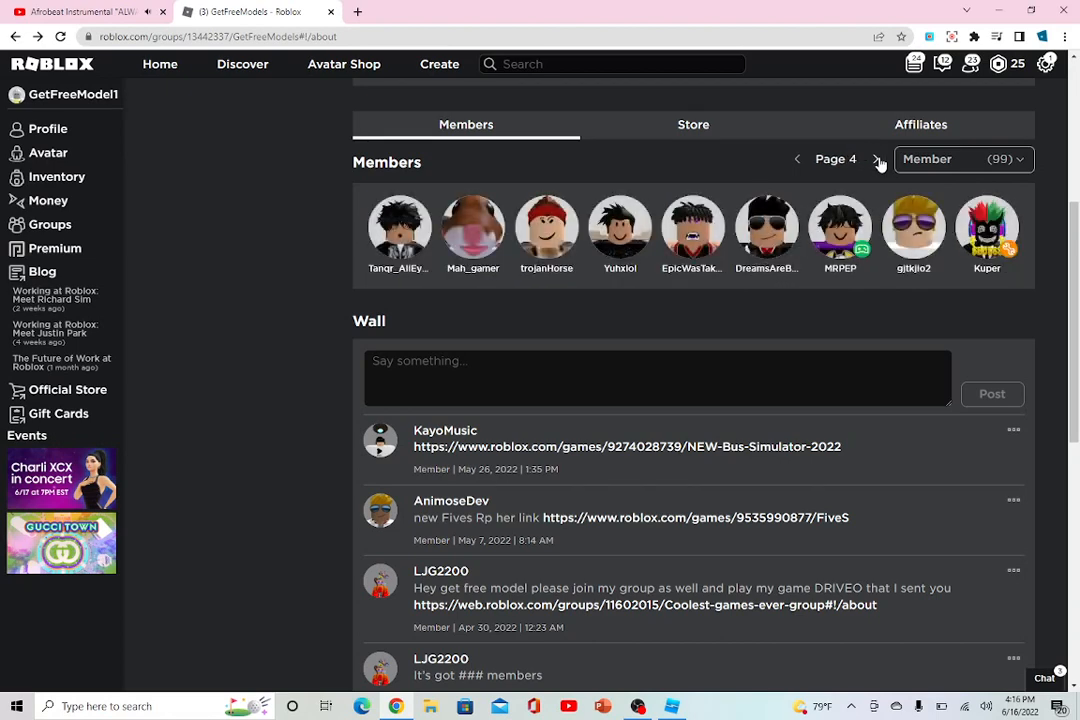
click(876, 160)
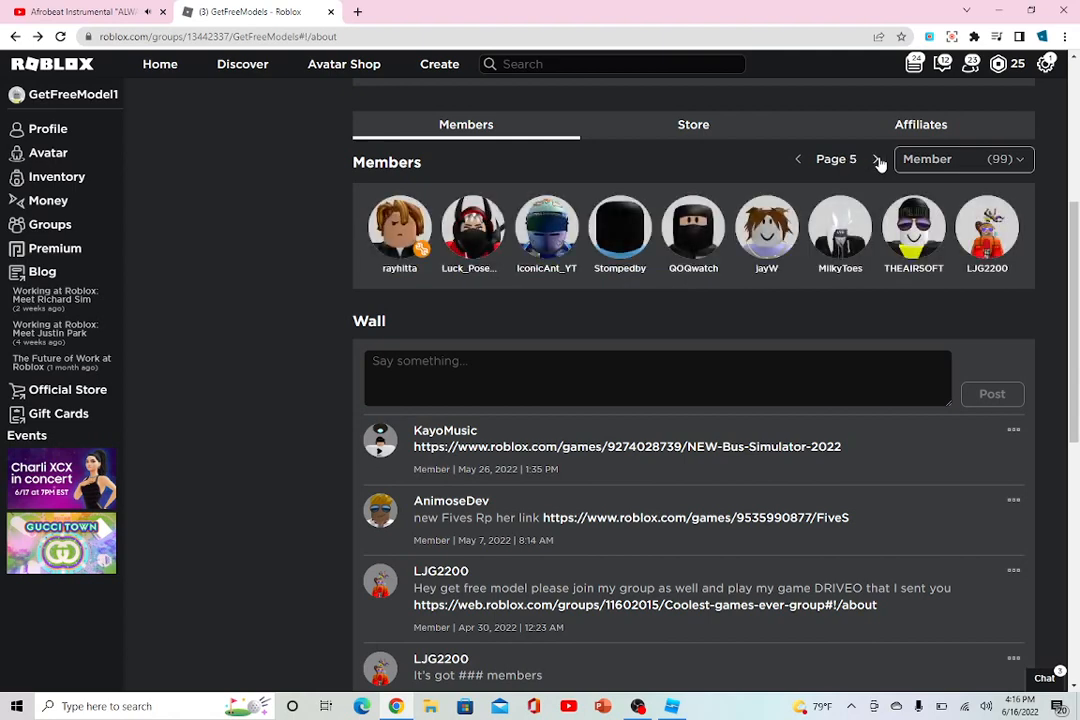
click(876, 160)
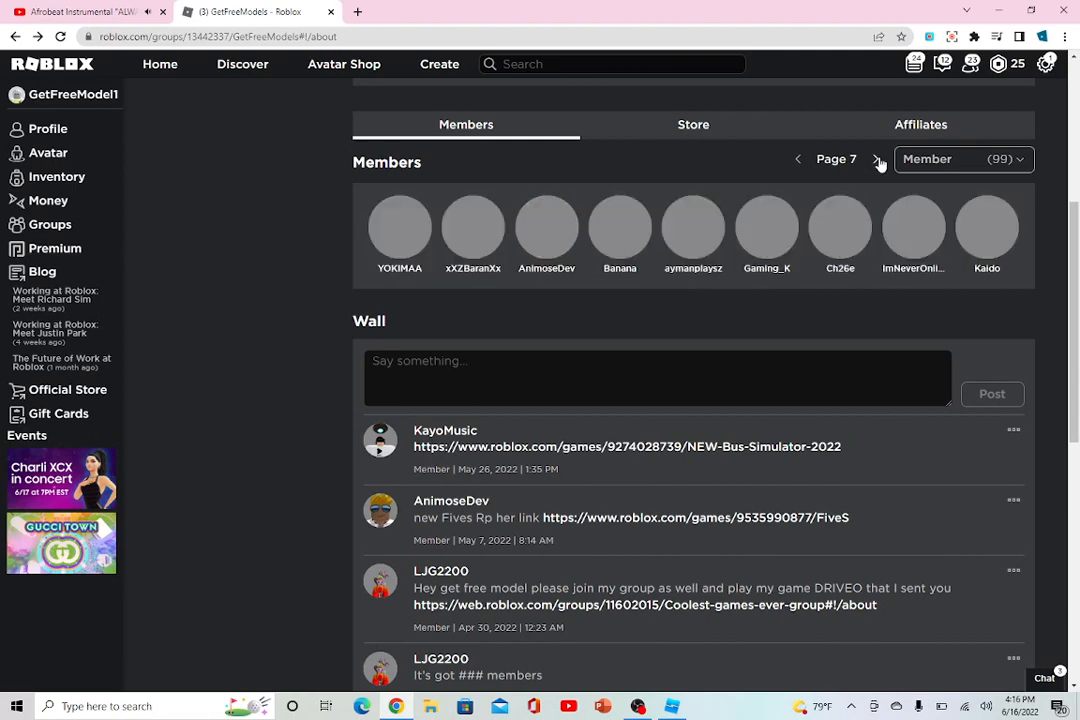
click(876, 160)
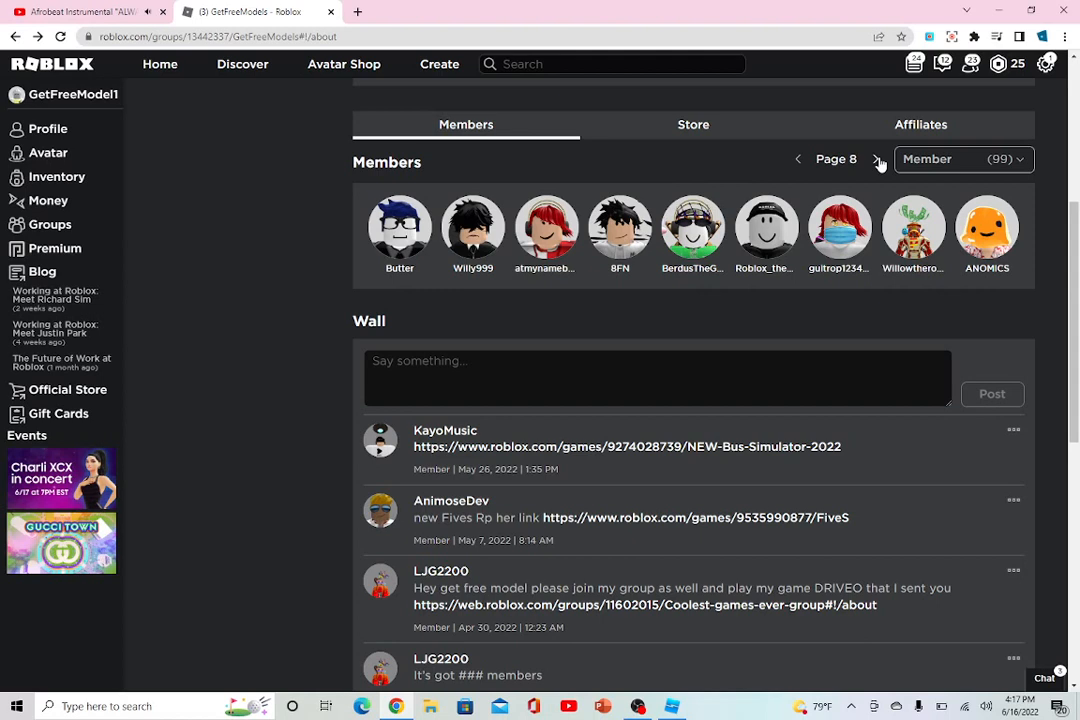
mouse_move(976, 232)
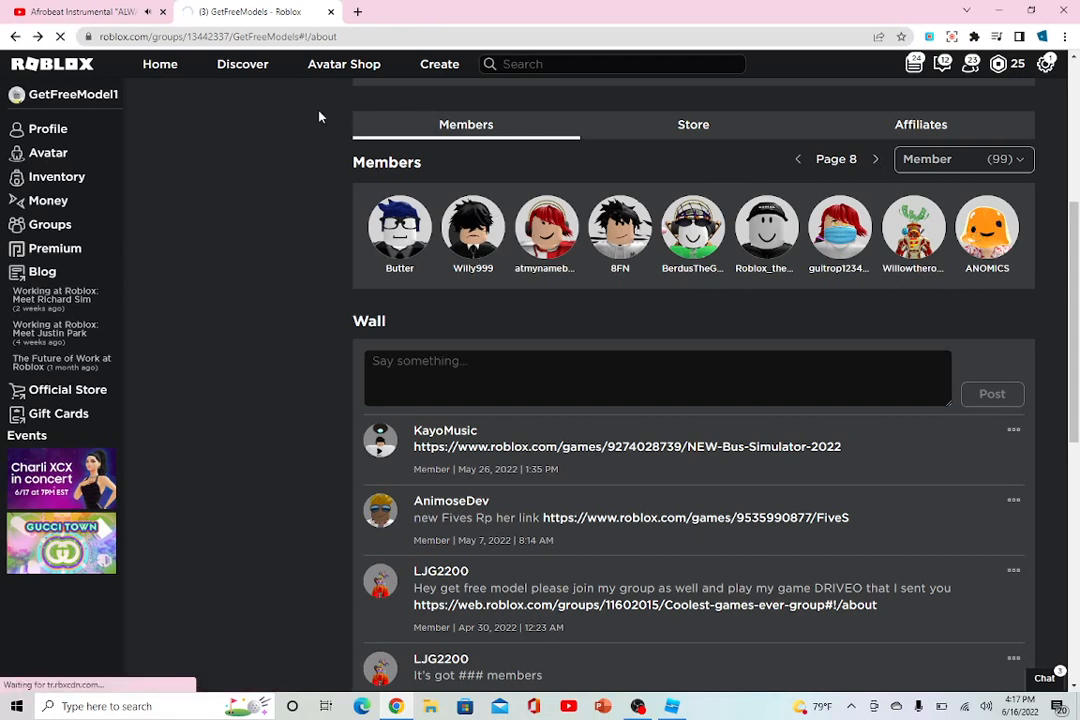
click(986, 228)
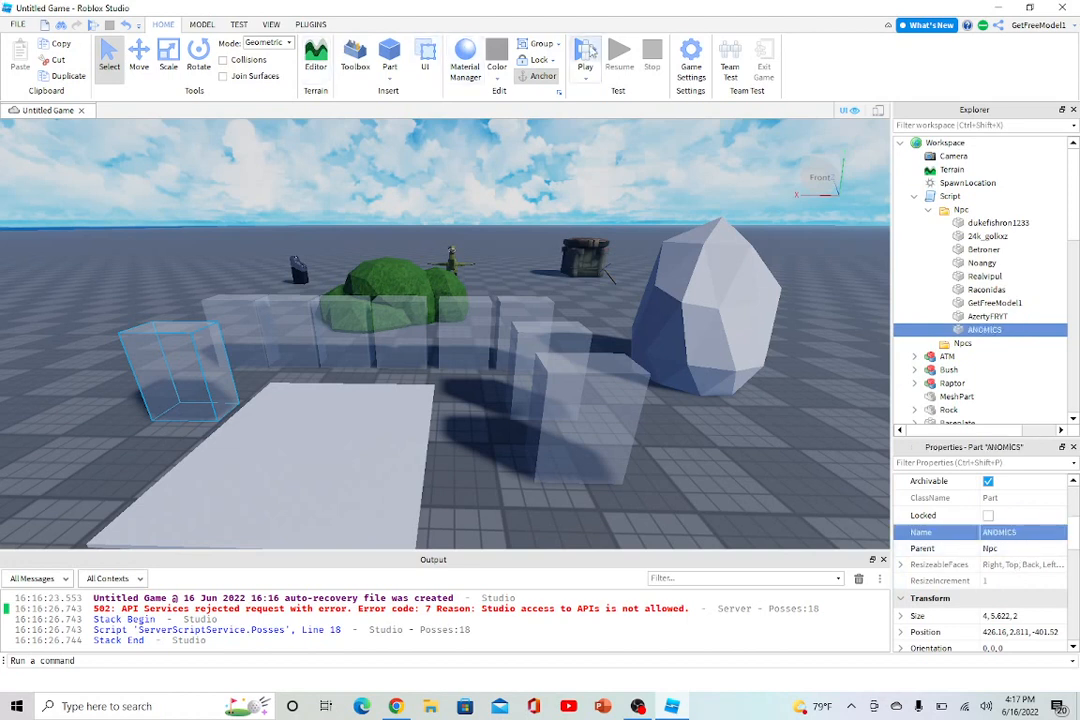
Launch a new playtest after naming the part ANOMICS.
click(584, 52)
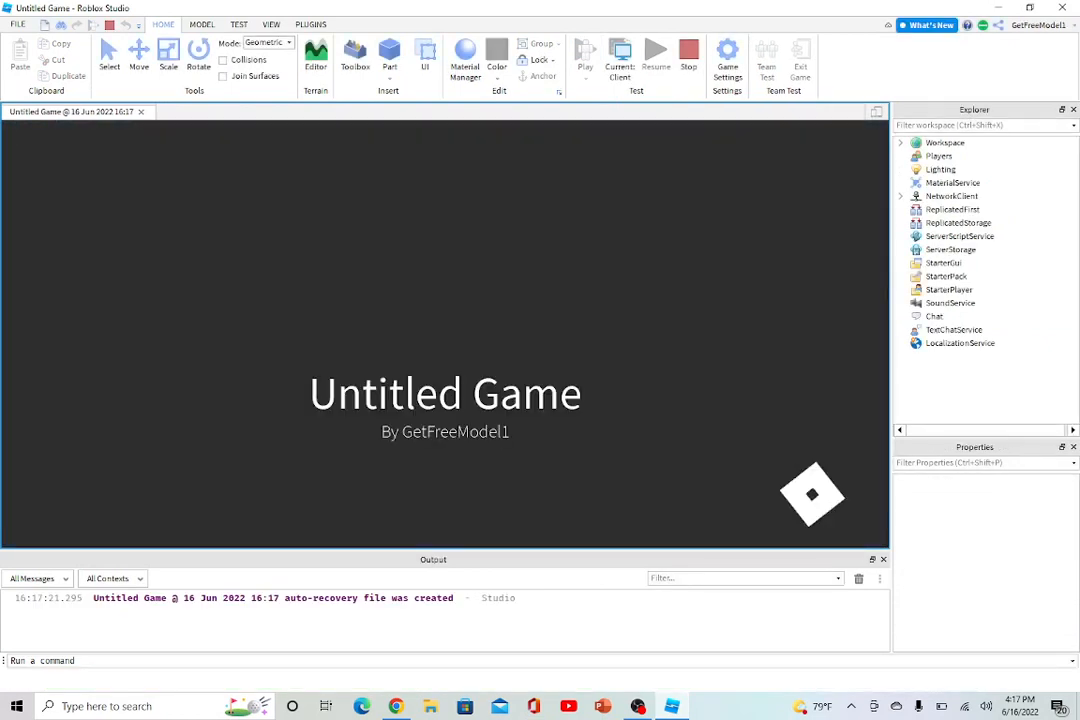
click(584, 56)
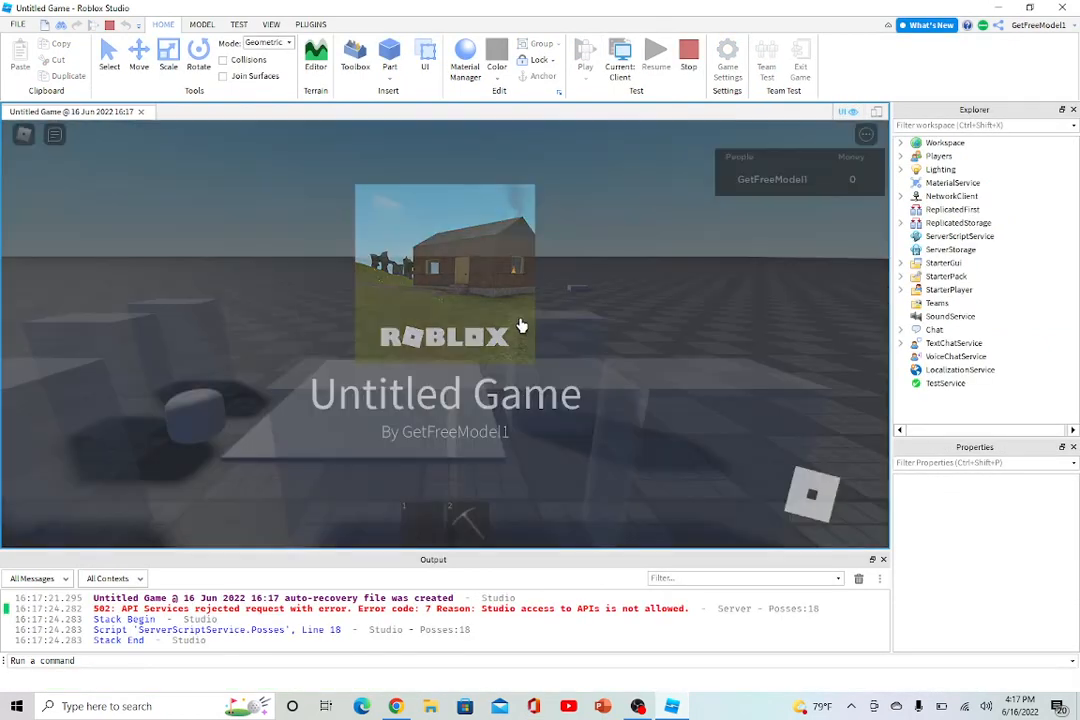